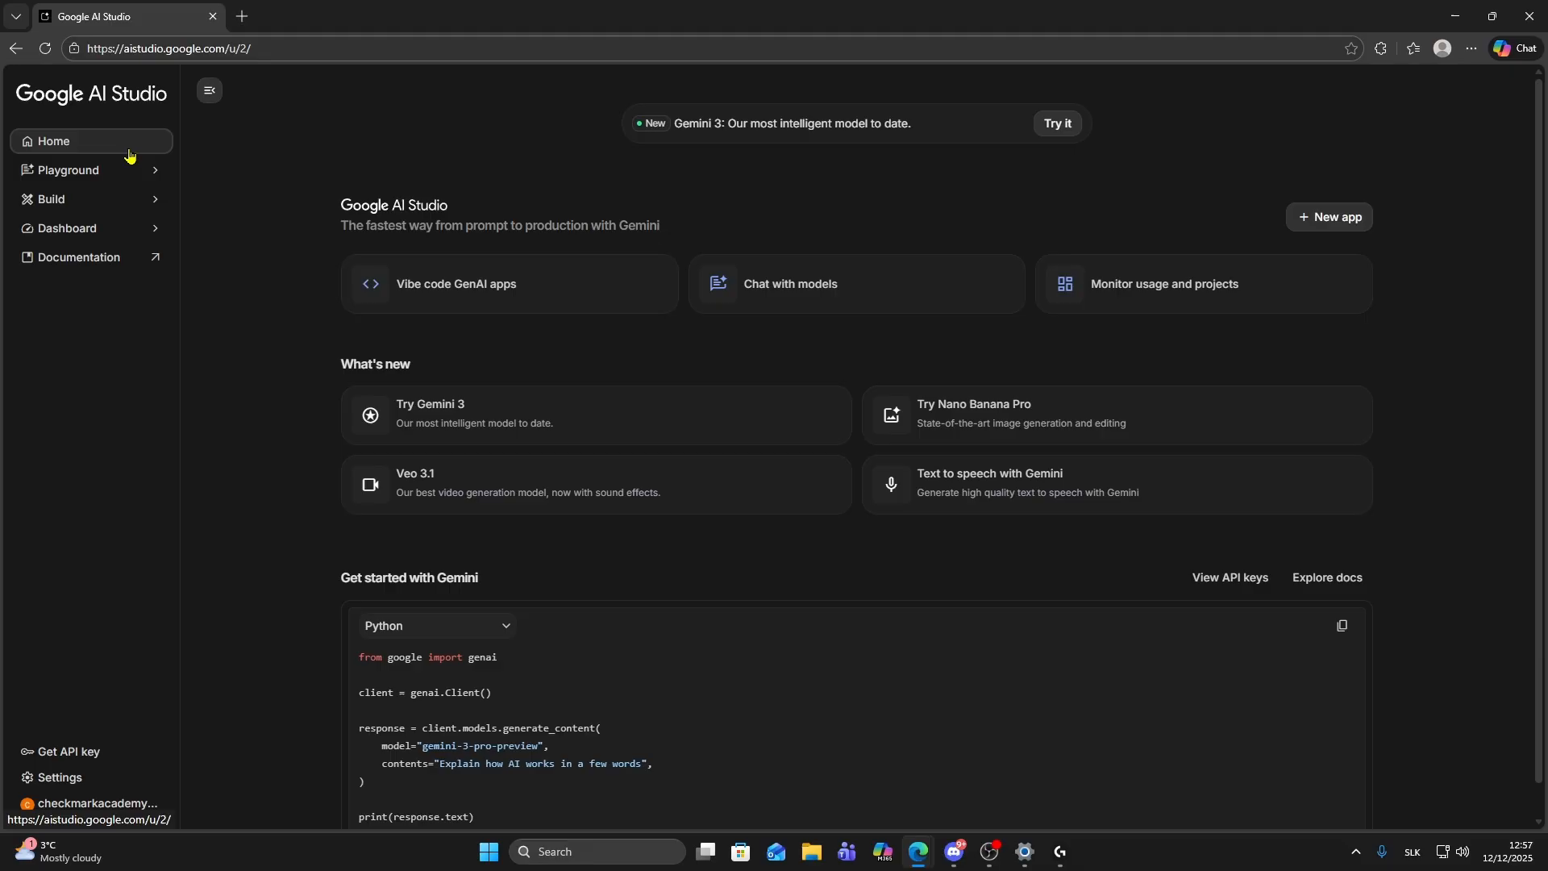
{"action": "mouse_move", "coordinate": [69, 170]}
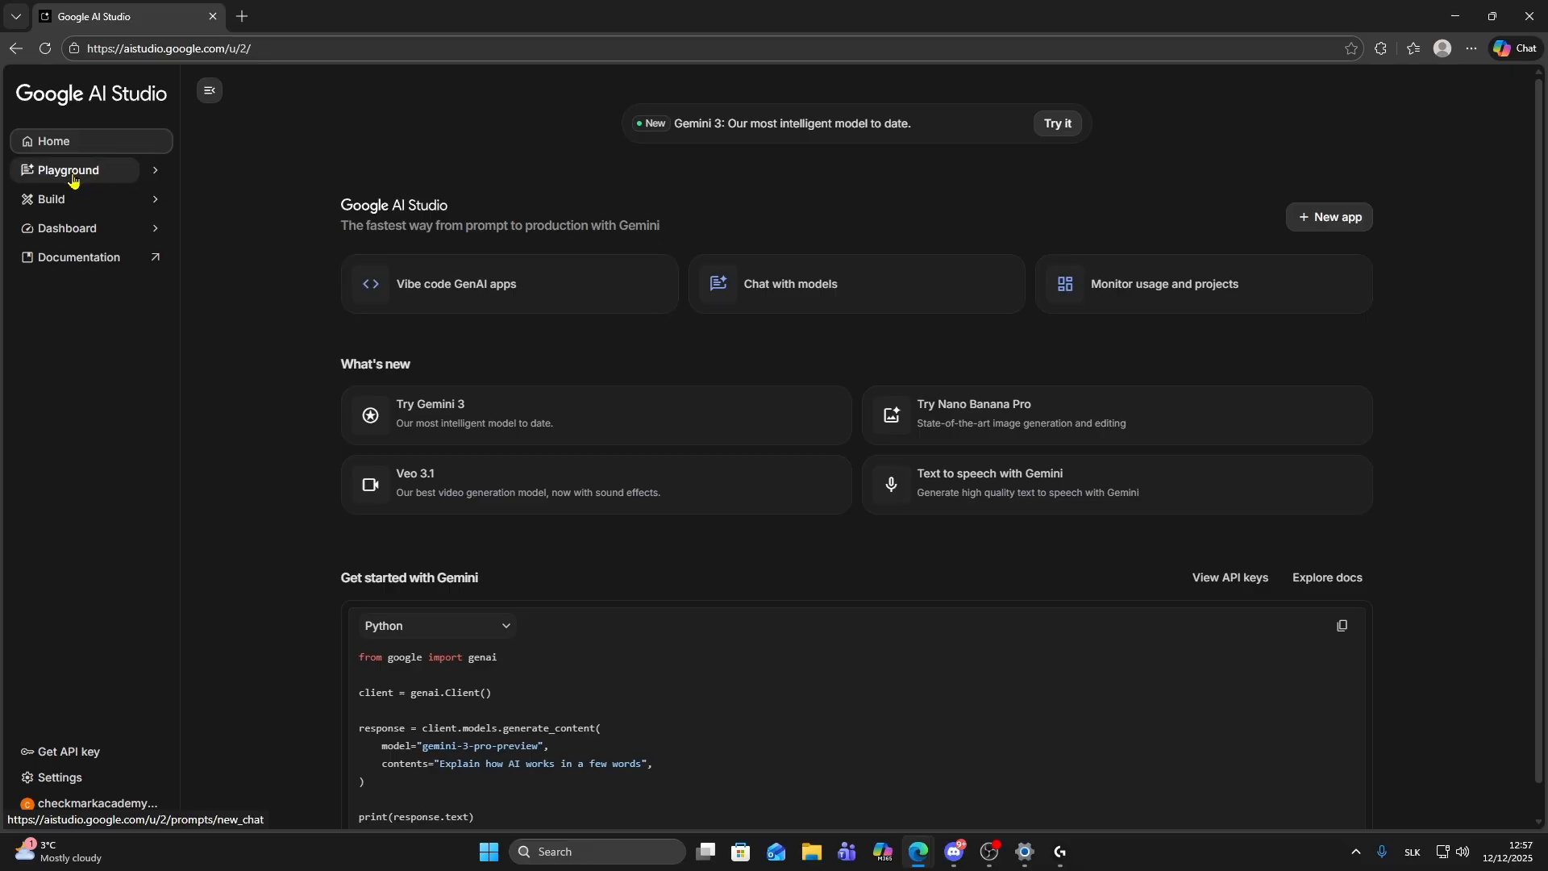
Start a new chat in the Playground from the left sidebar.
{"action": "left_click", "coordinate": [68, 169]}
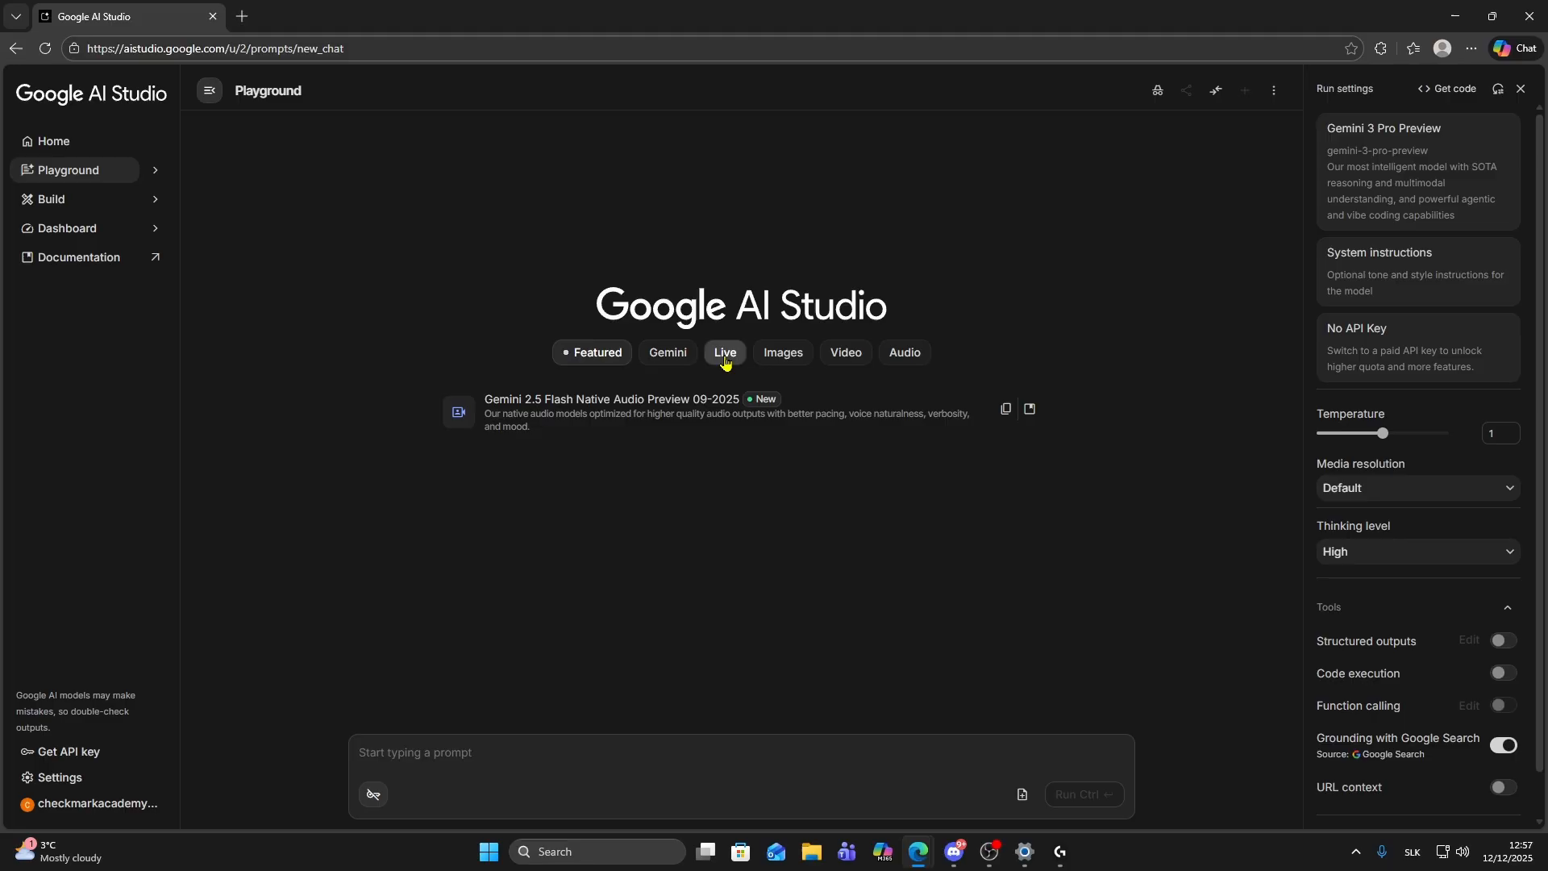
Filter to Live models and start a session with Gemini 2.5 Flash Native Audio Preview 09-2025.
{"action": "left_click", "coordinate": [724, 353]}
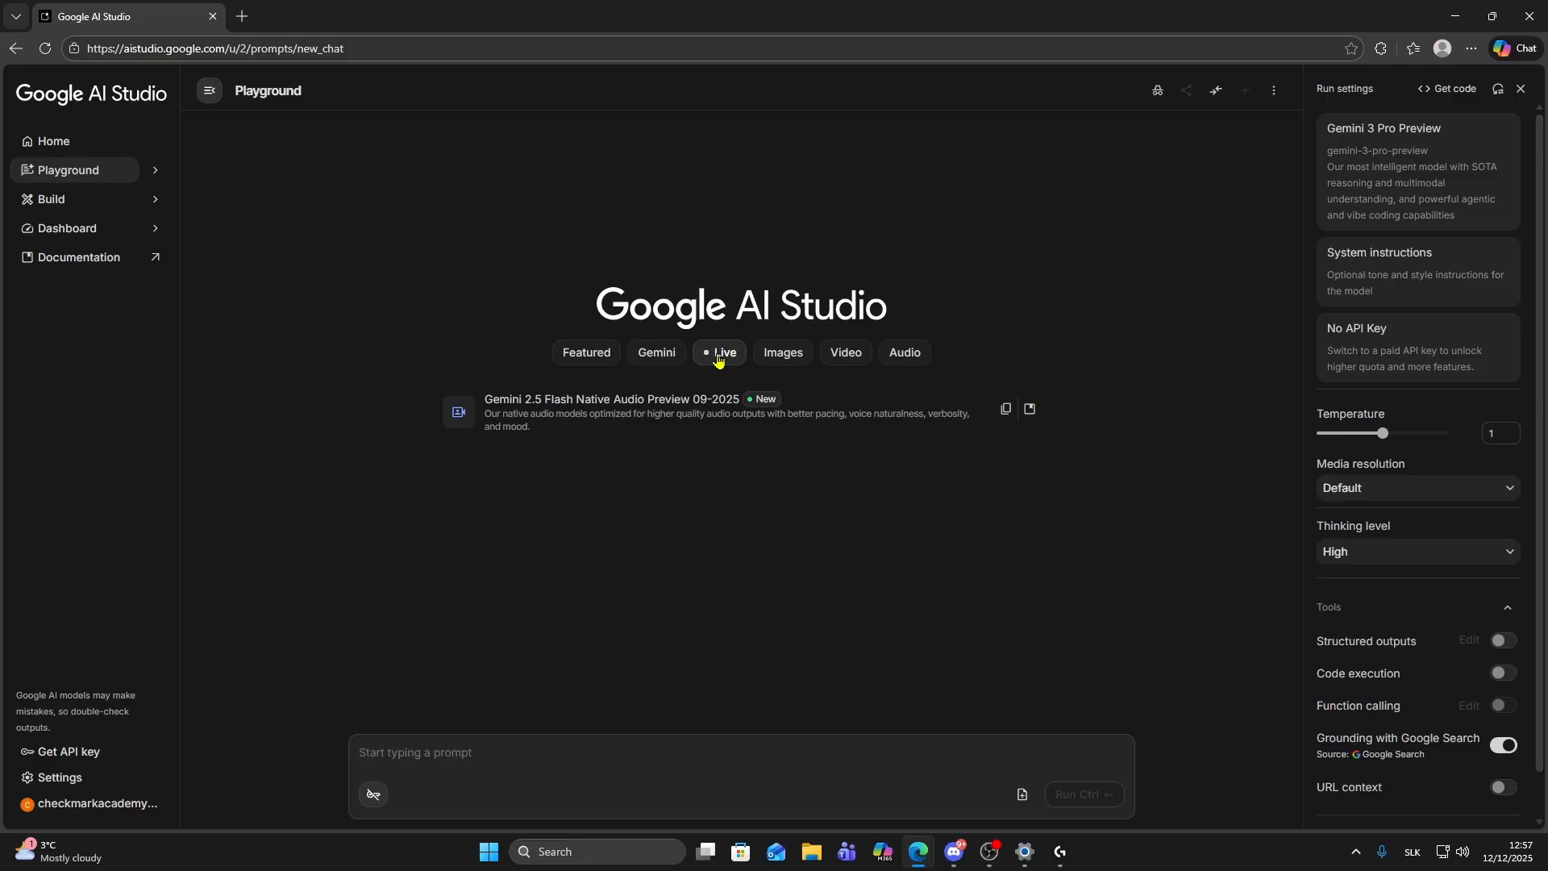
{"action": "mouse_move", "coordinate": [524, 411]}
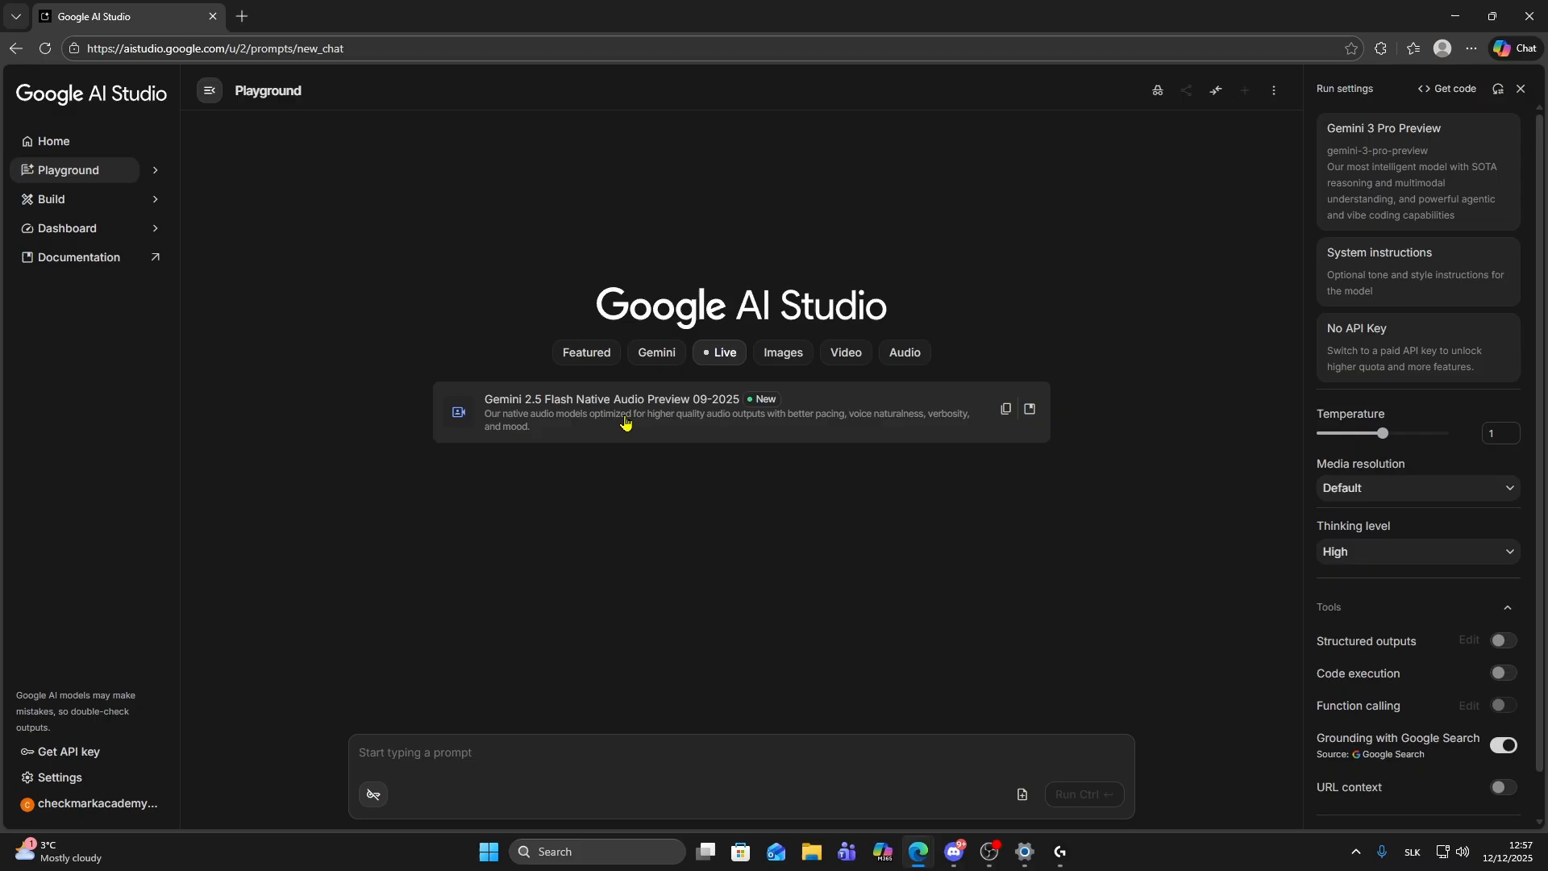
{"action": "mouse_move", "coordinate": [534, 410]}
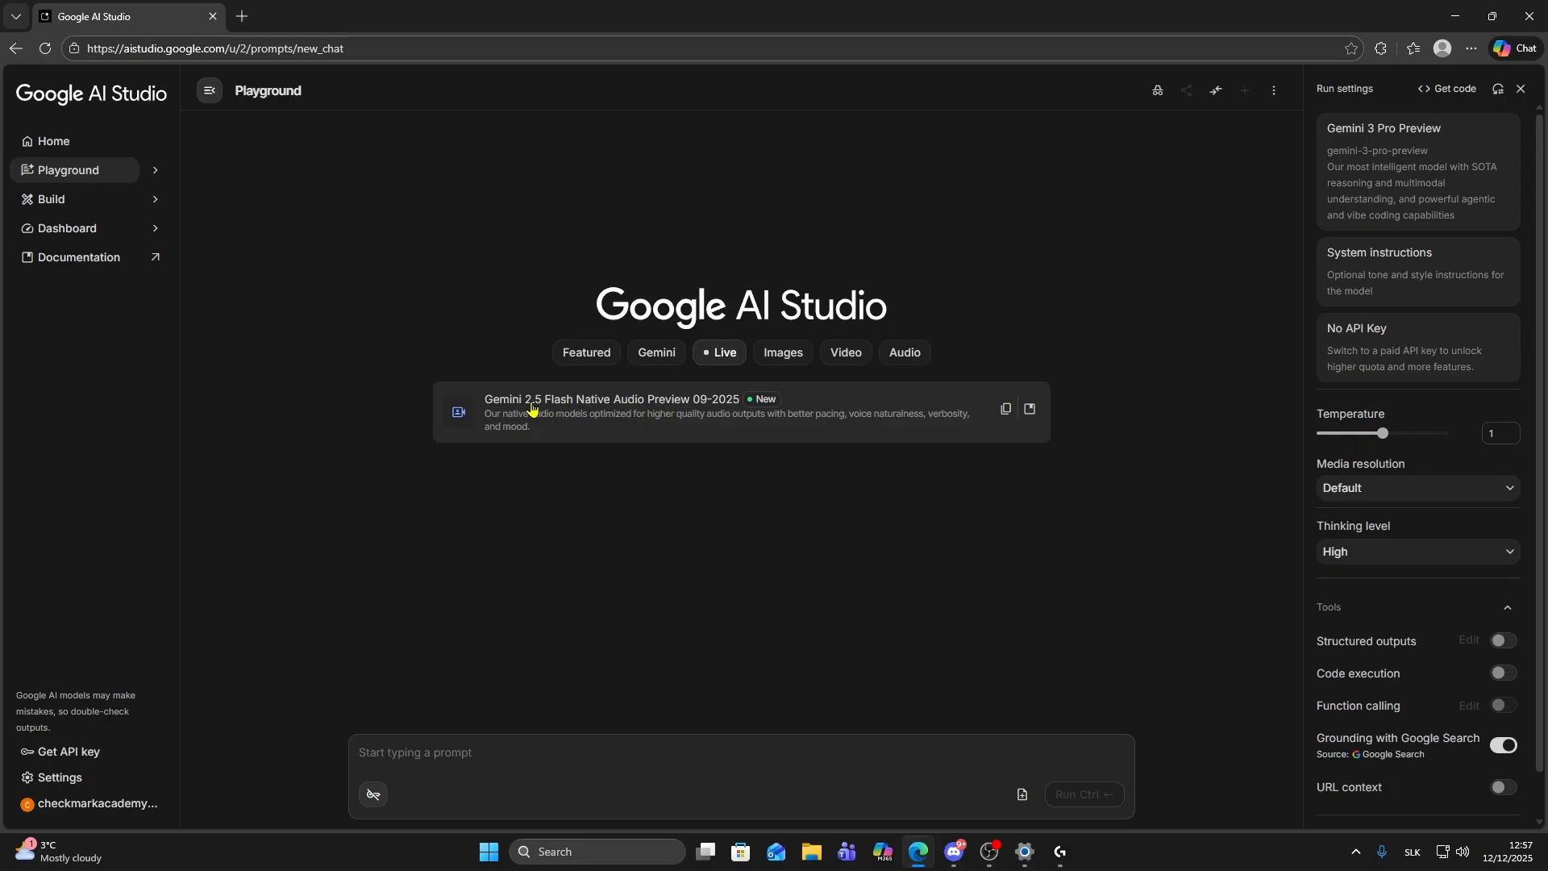
{"action": "left_click", "coordinate": [613, 412]}
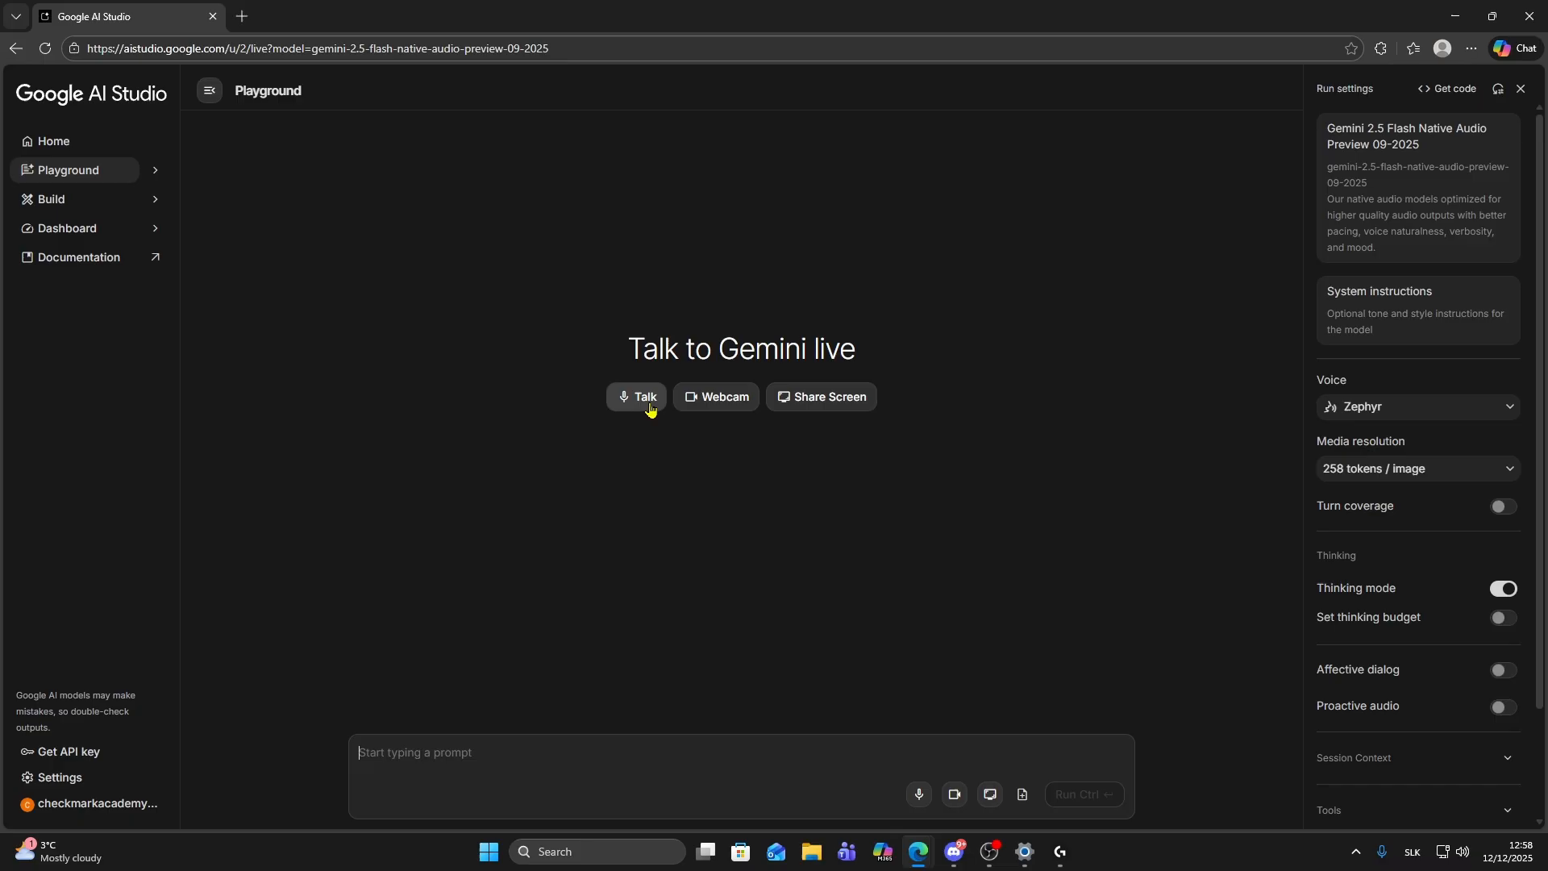
{"action": "mouse_move", "coordinate": [723, 408]}
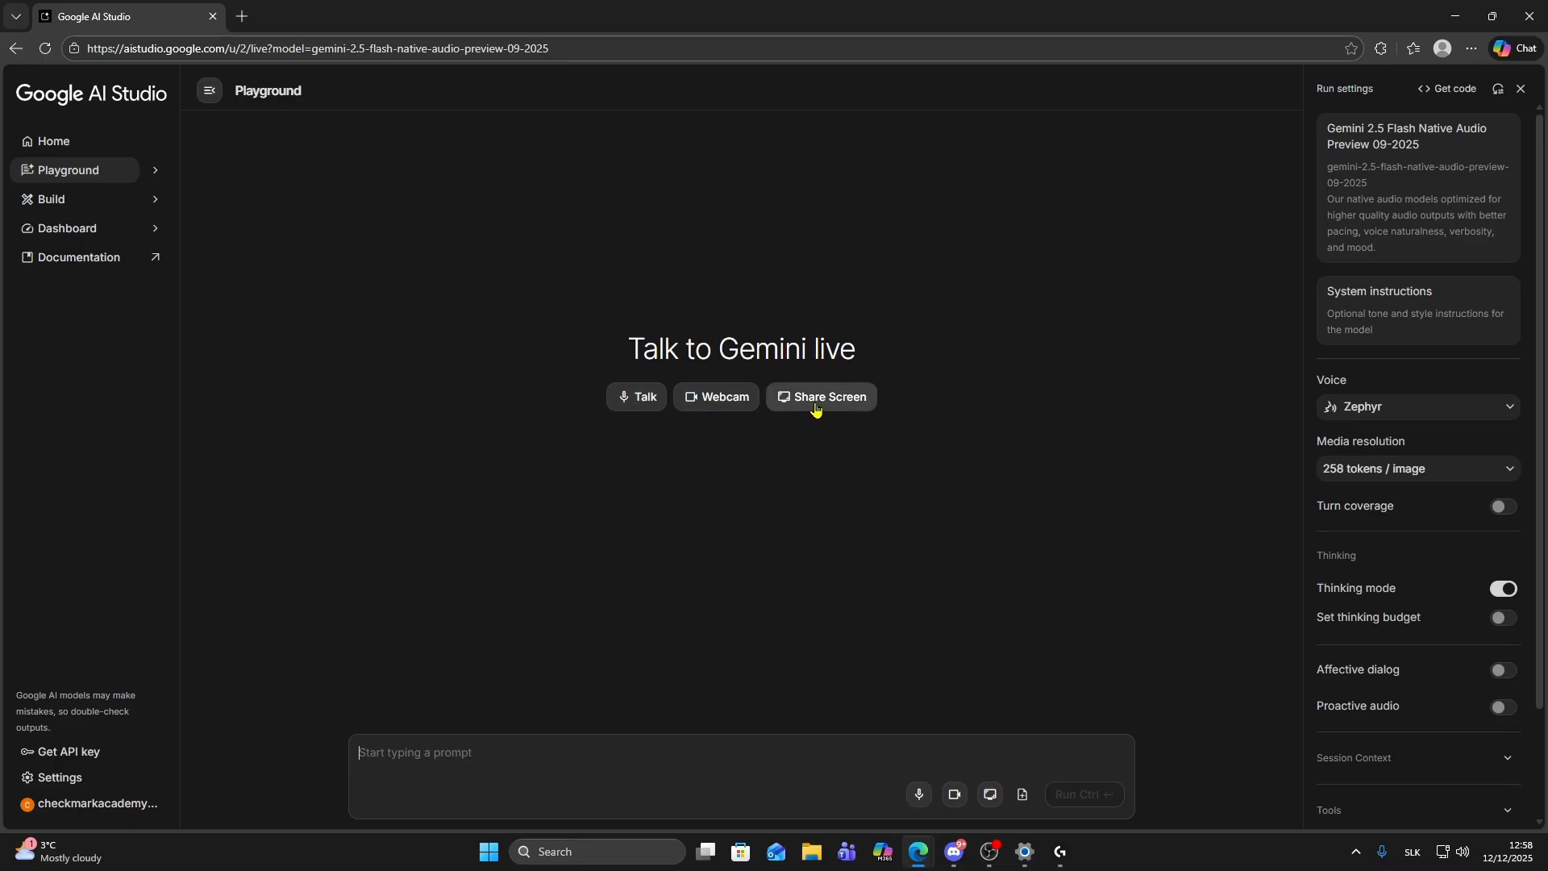
Share the DNS / Nameservers browser window with Gemini after browsing the Window and Entire Screen choices.
{"action": "left_click", "coordinate": [827, 400]}
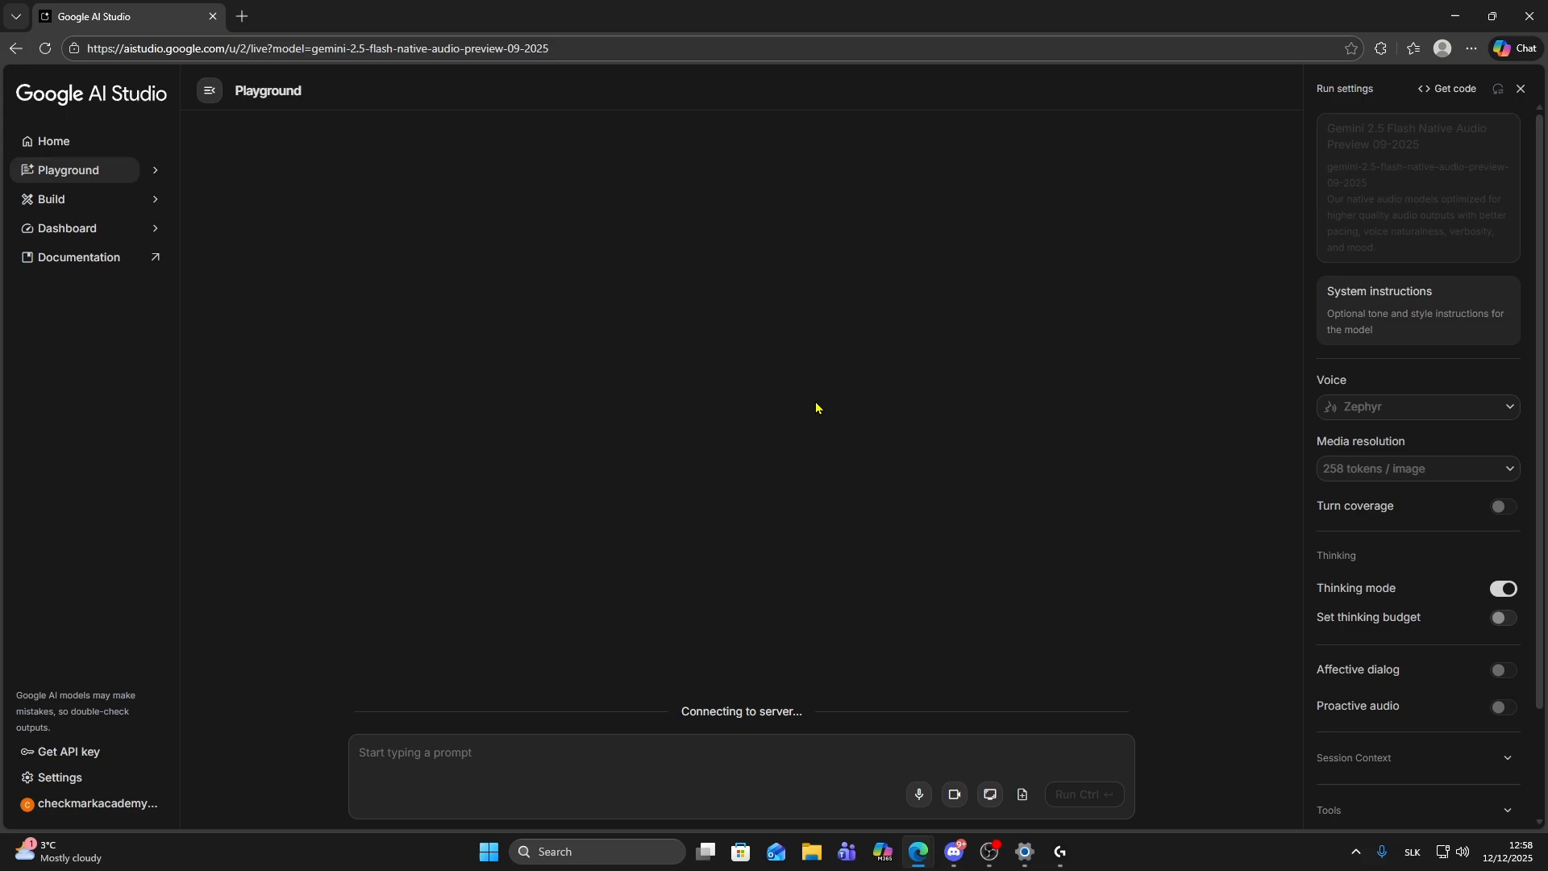
{"action": "left_click", "coordinate": [988, 810]}
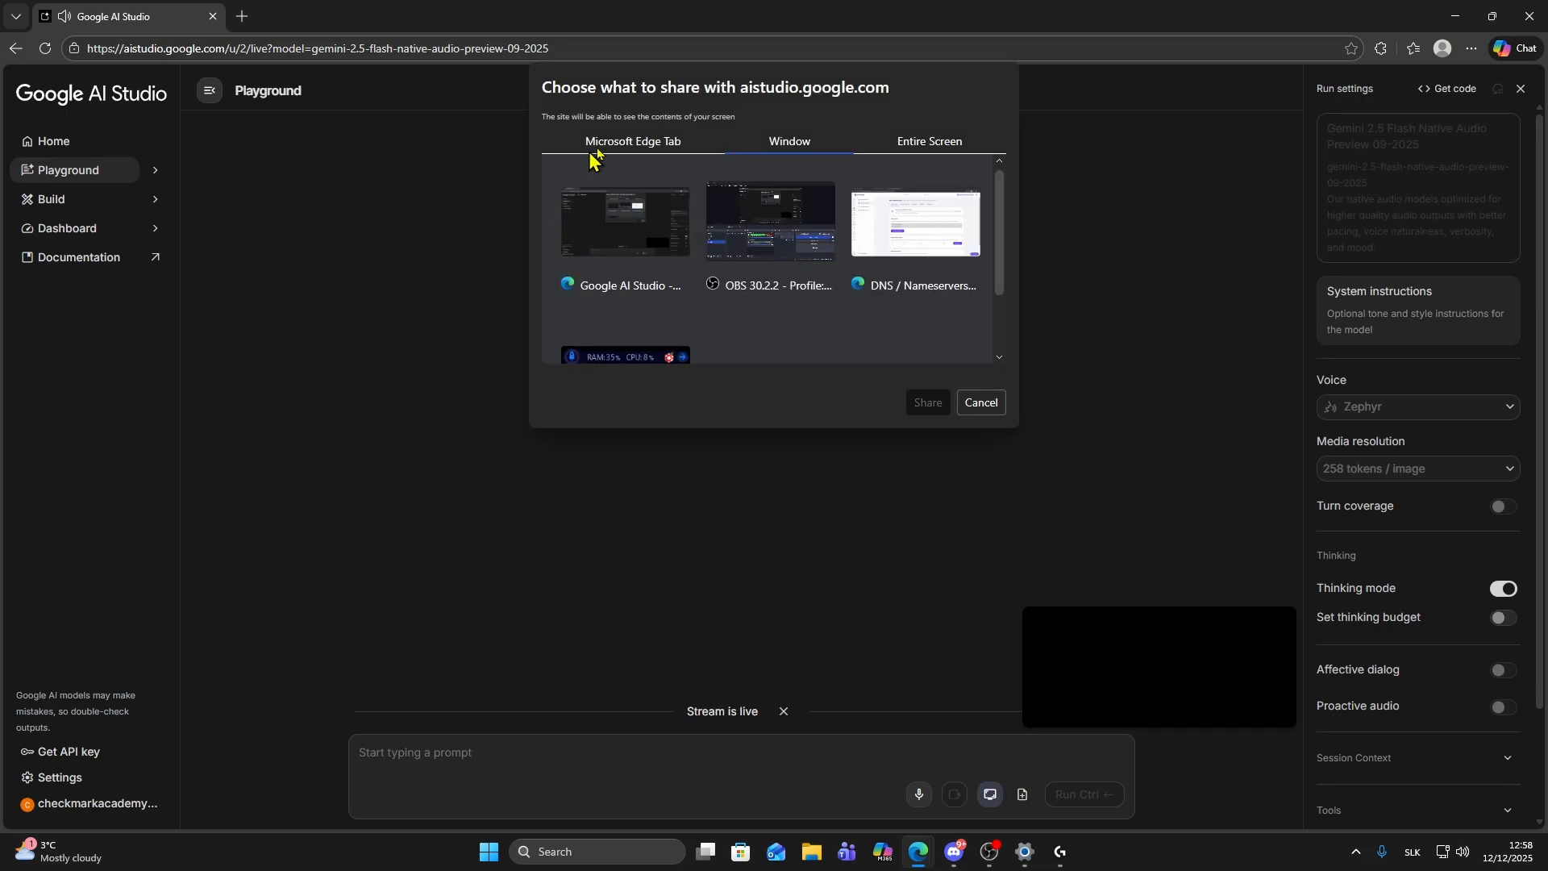
{"action": "mouse_move", "coordinate": [716, 339]}
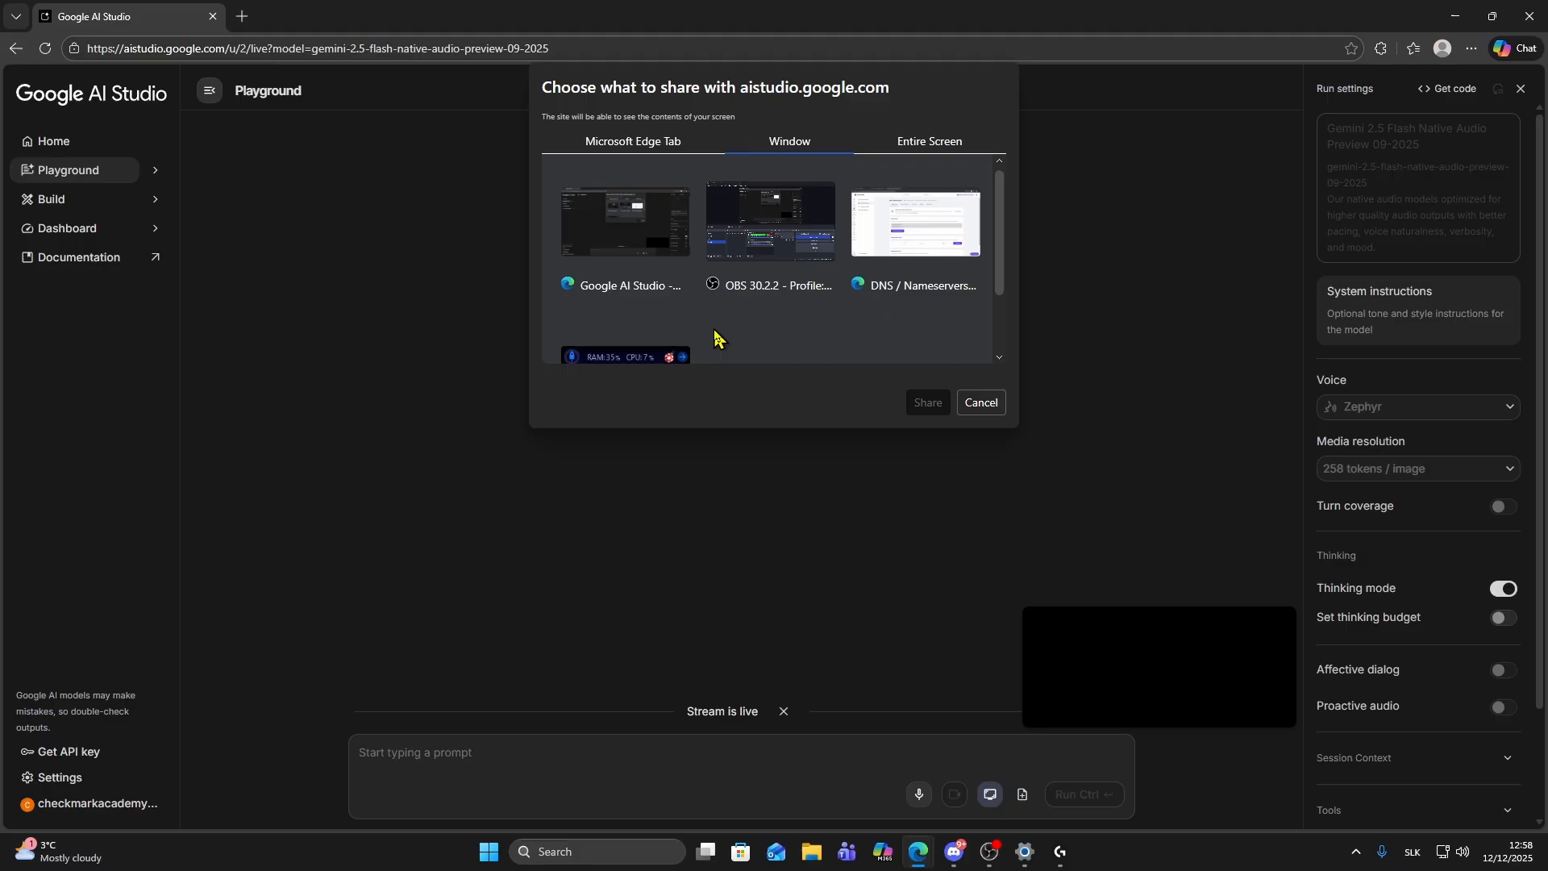
{"action": "mouse_move", "coordinate": [610, 177]}
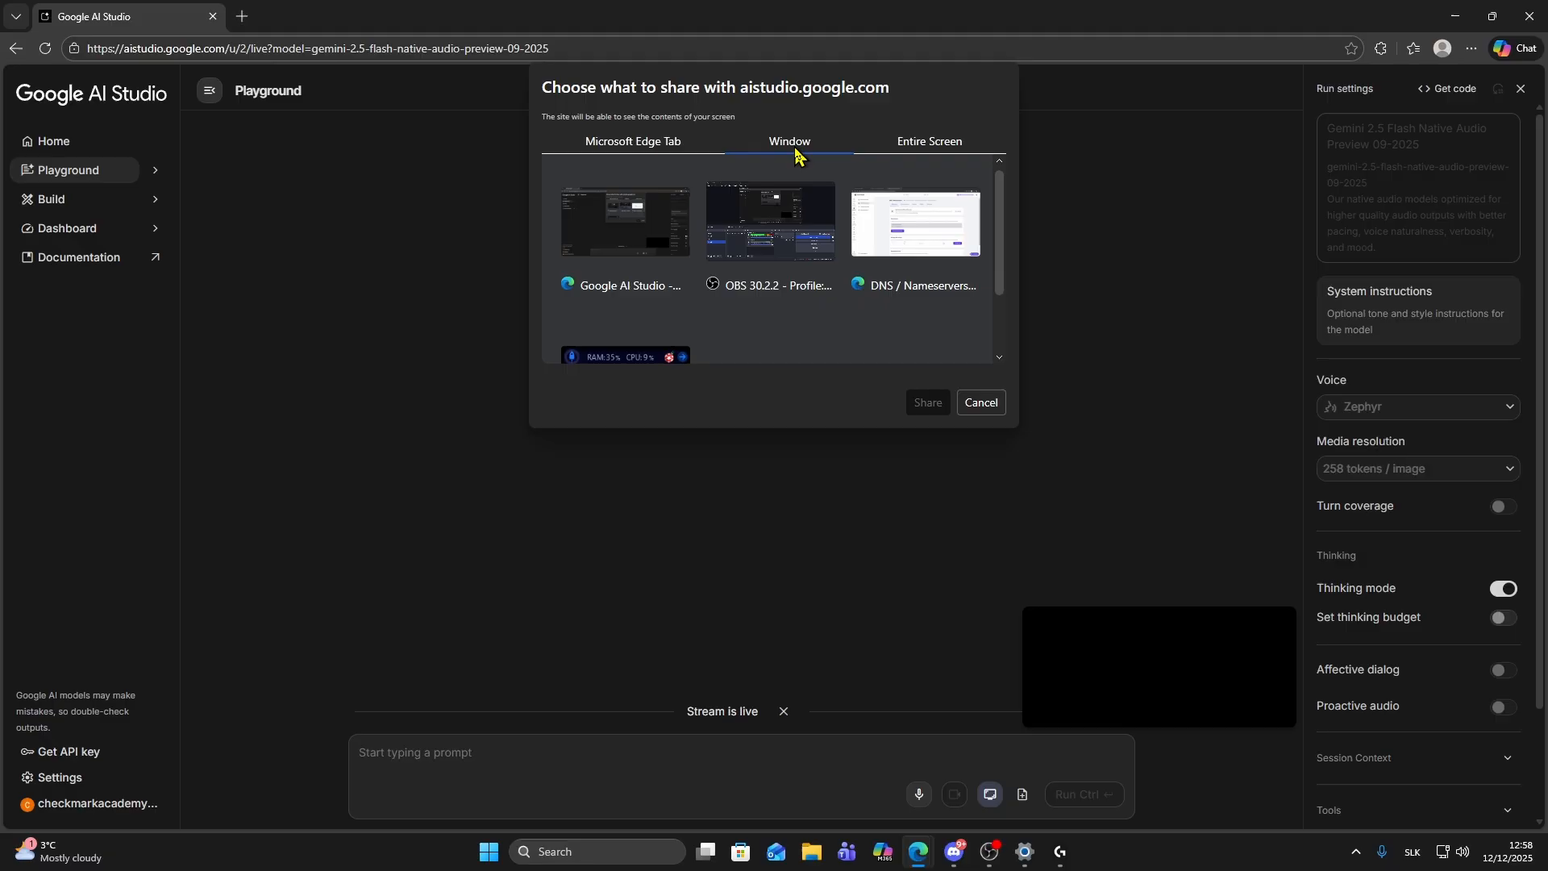
{"action": "mouse_move", "coordinate": [917, 232]}
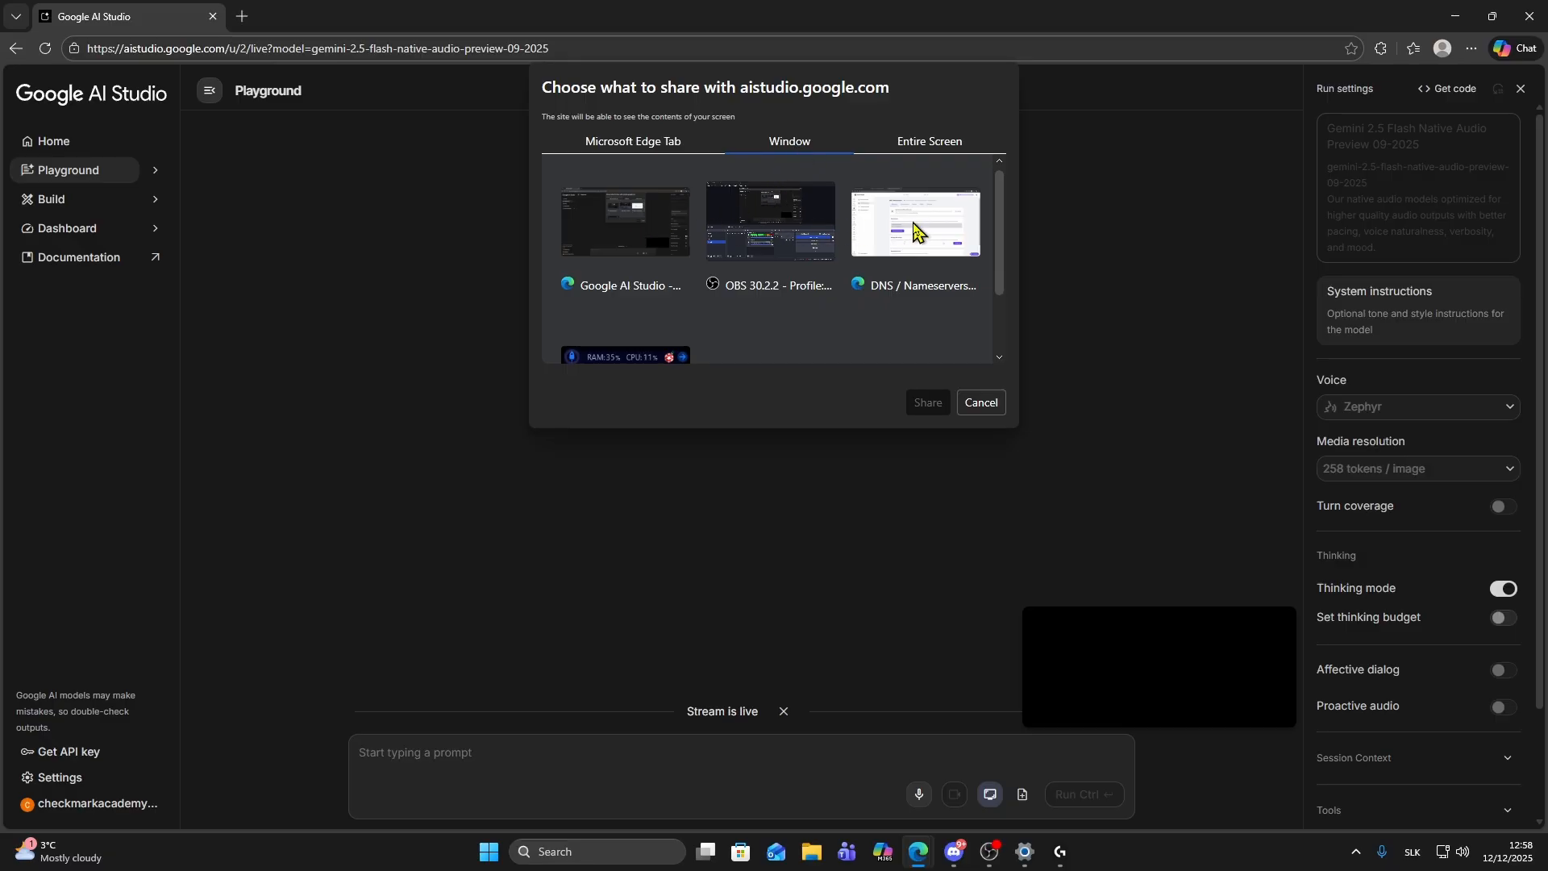
{"action": "left_click", "coordinate": [929, 142]}
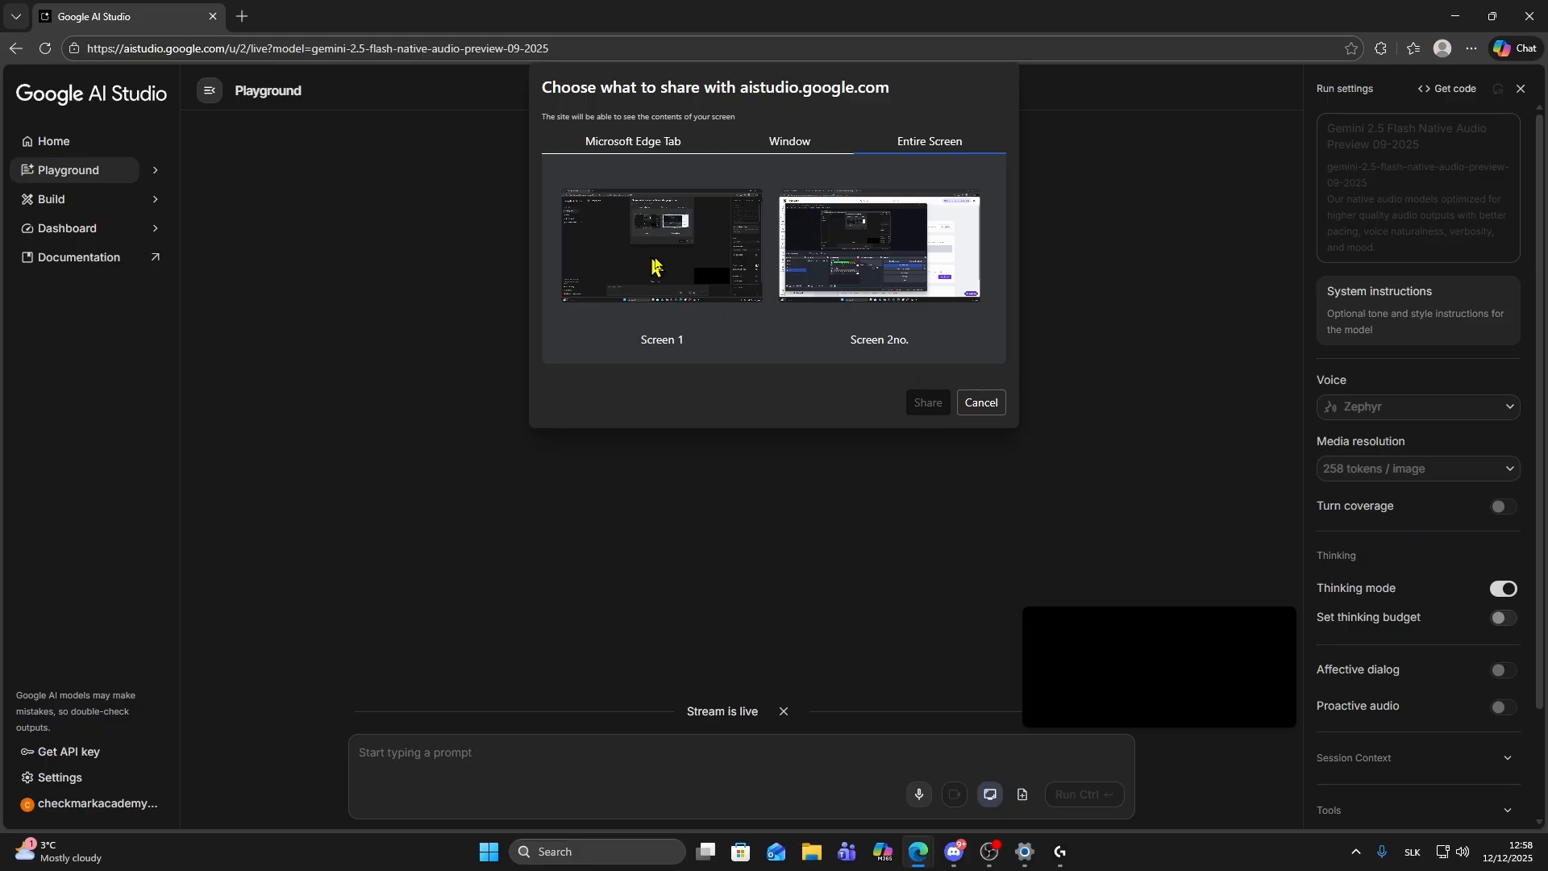
{"action": "mouse_move", "coordinate": [886, 269]}
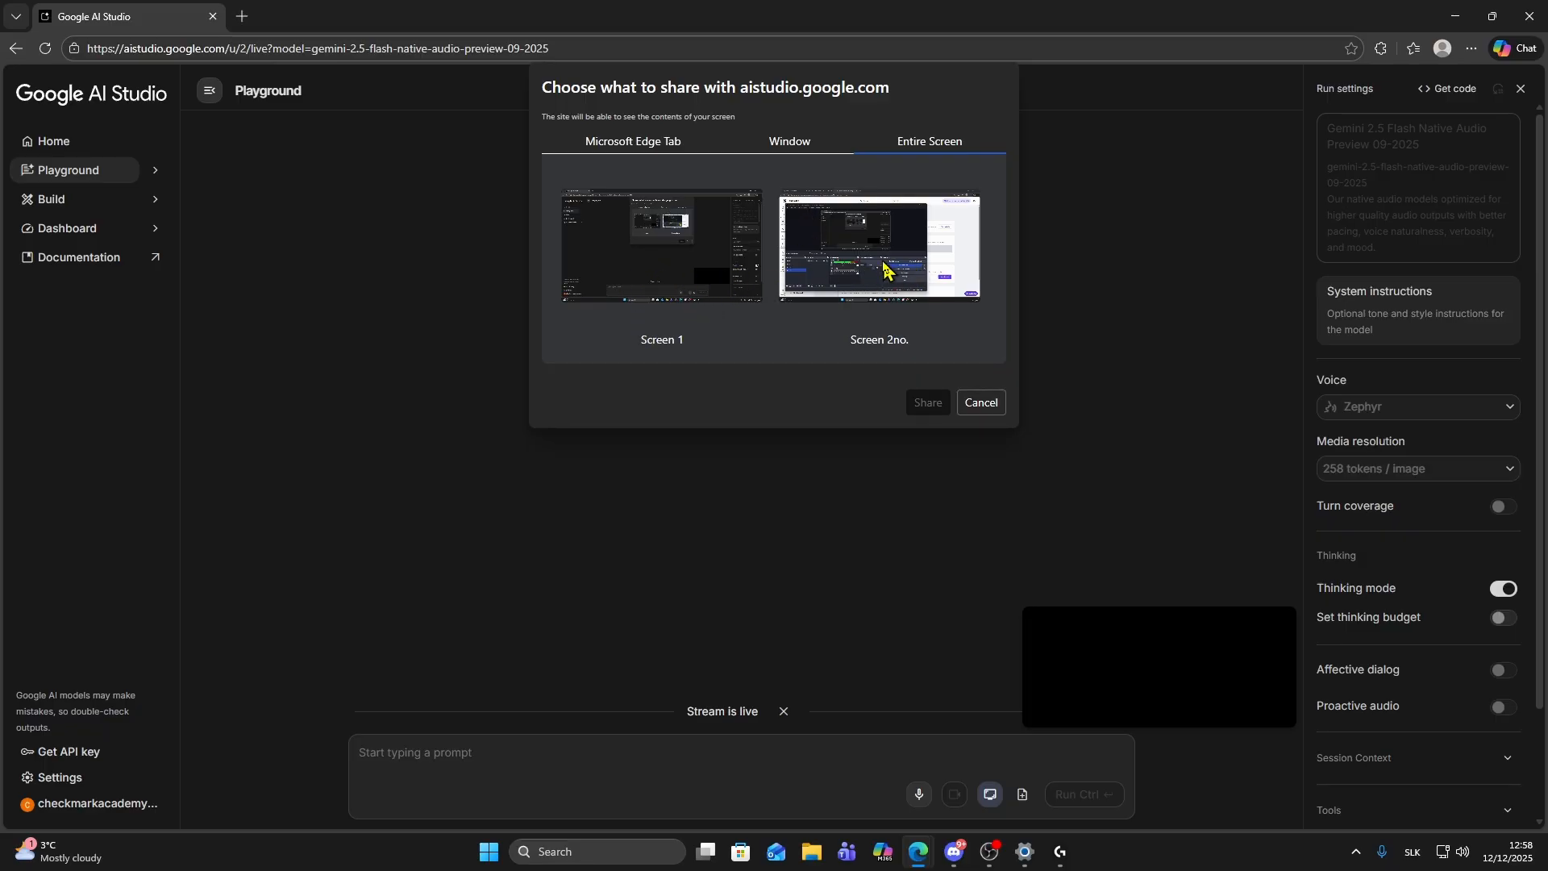
{"action": "left_click", "coordinate": [789, 142]}
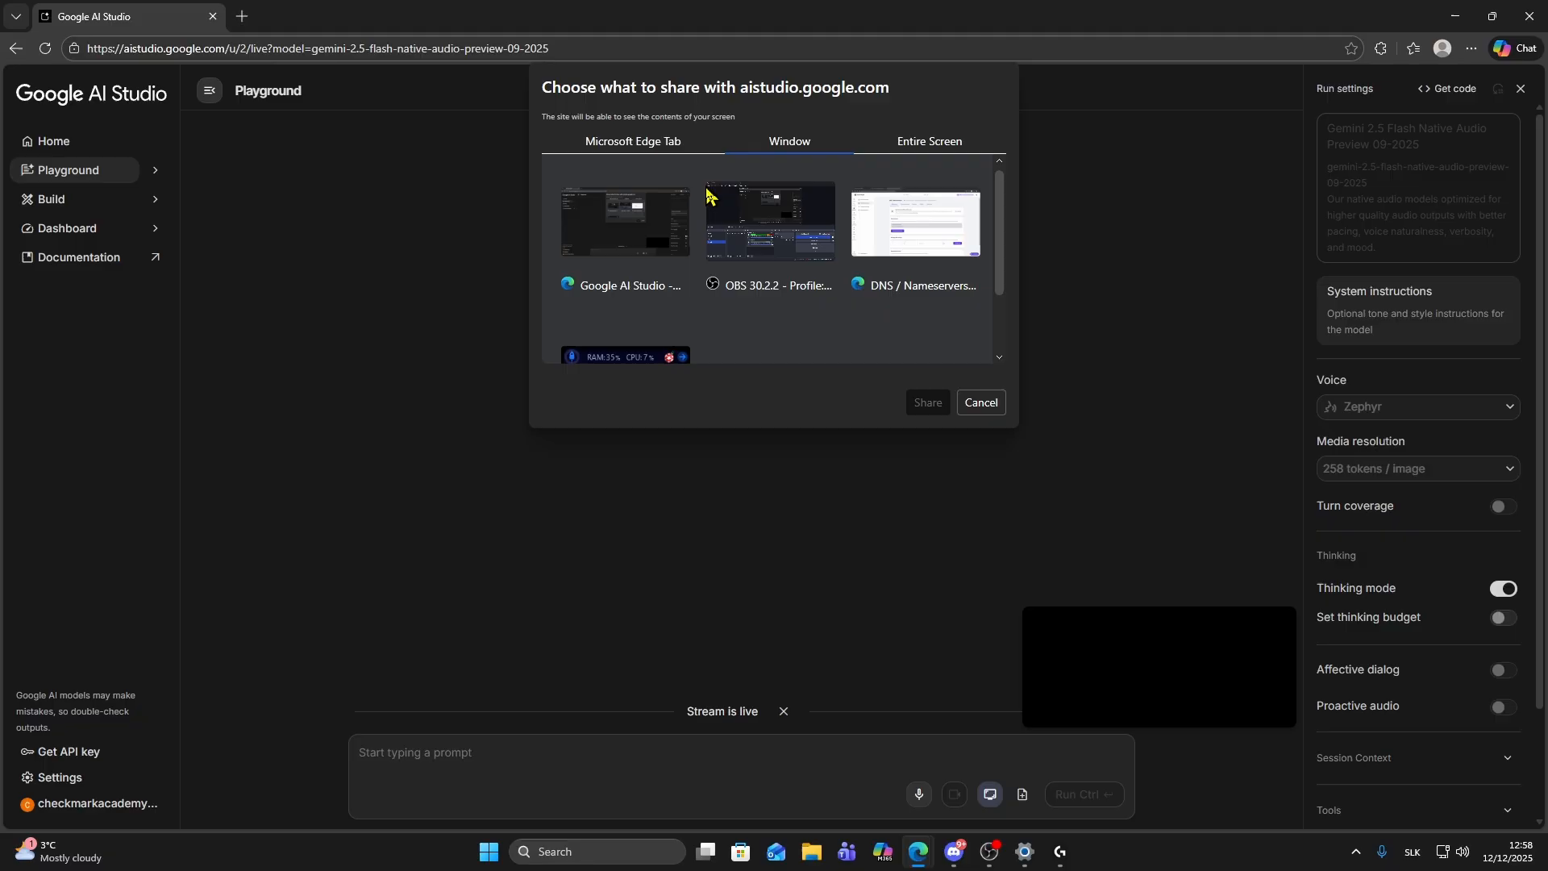
{"action": "left_click", "coordinate": [913, 221]}
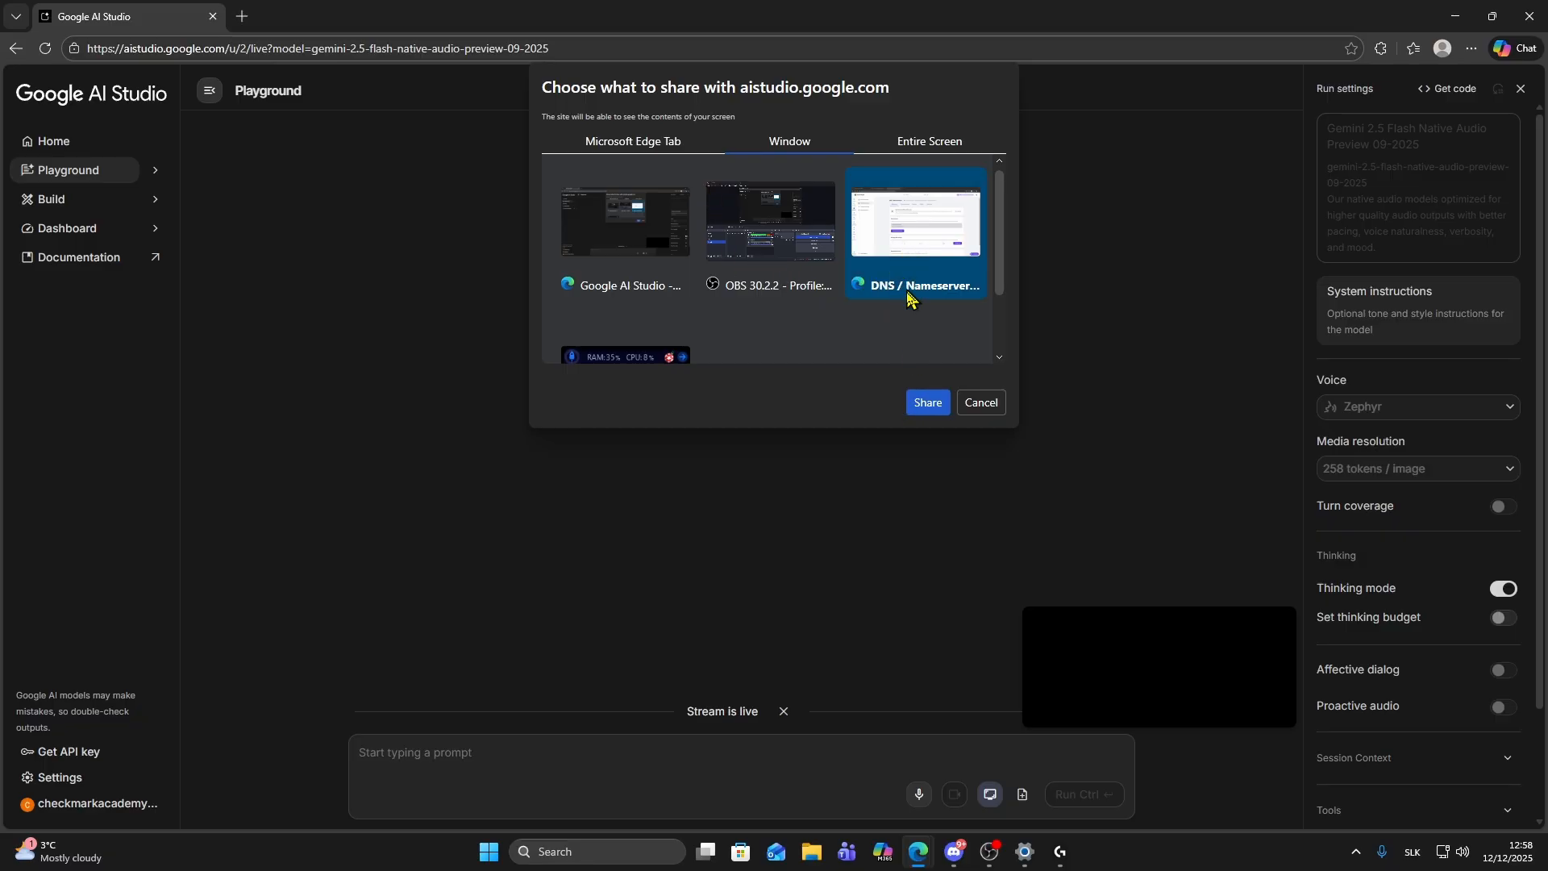
{"action": "left_click", "coordinate": [926, 403]}
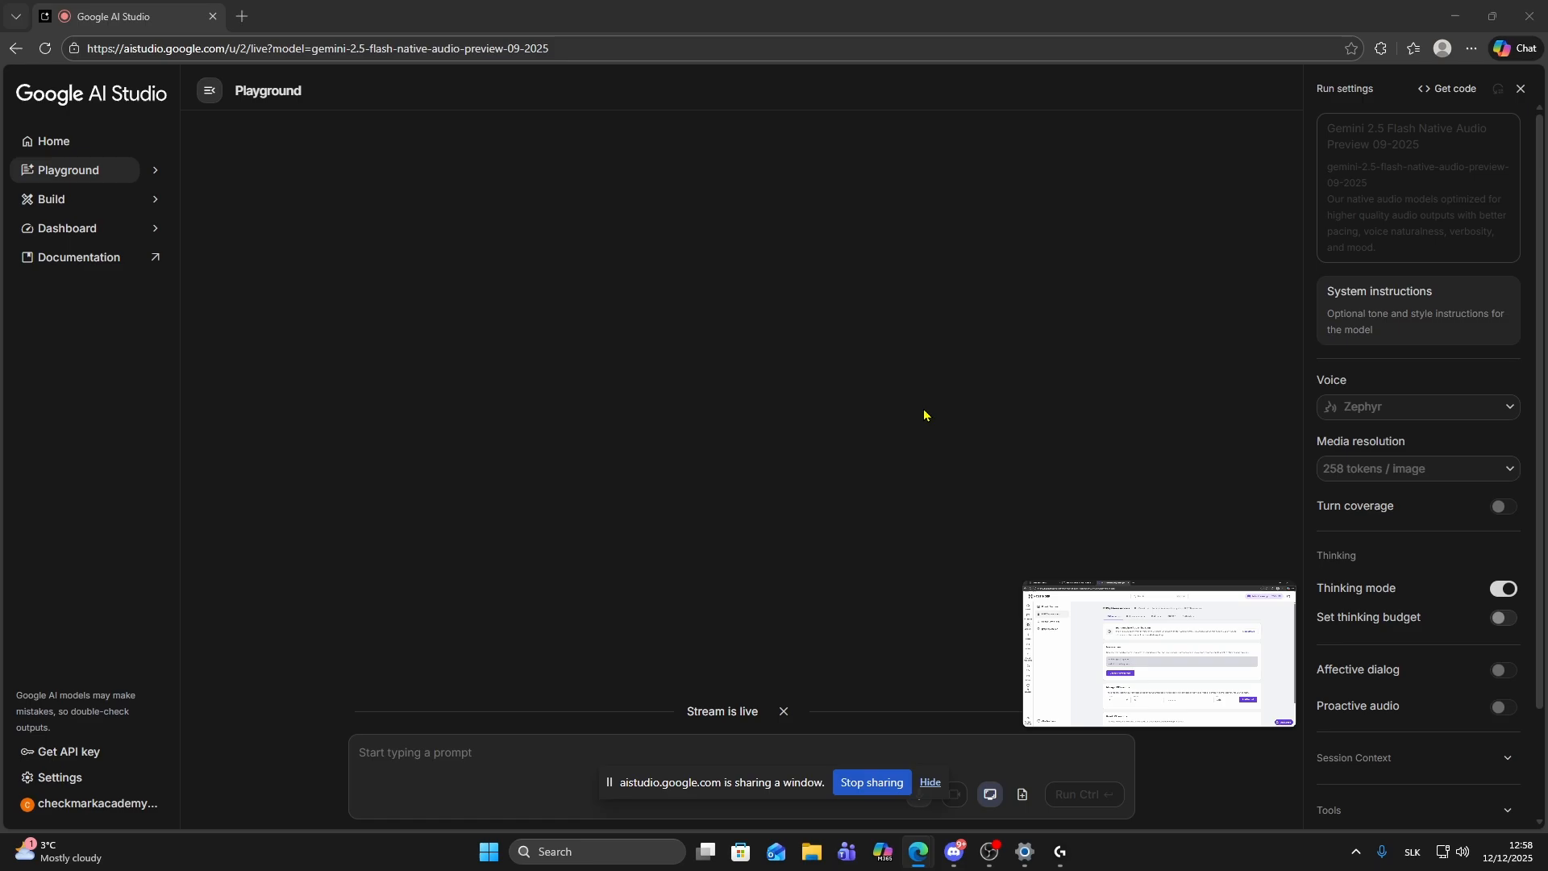
{"action": "mouse_move", "coordinate": [1031, 581]}
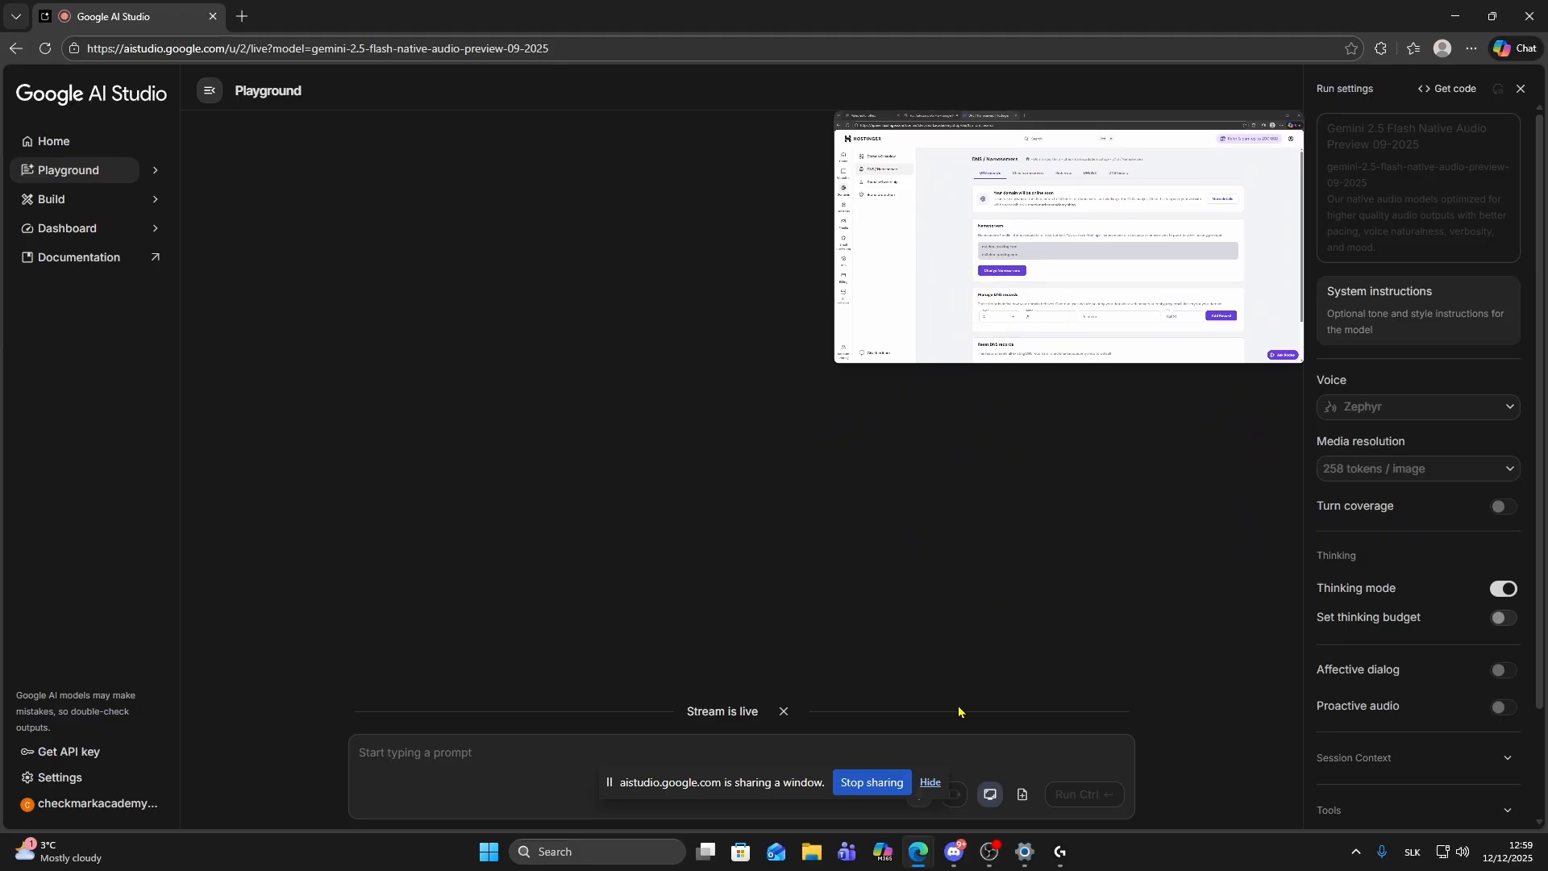
Hide the 'aistudio.google.com is sharing a window' notice.
{"action": "left_click", "coordinate": [929, 783]}
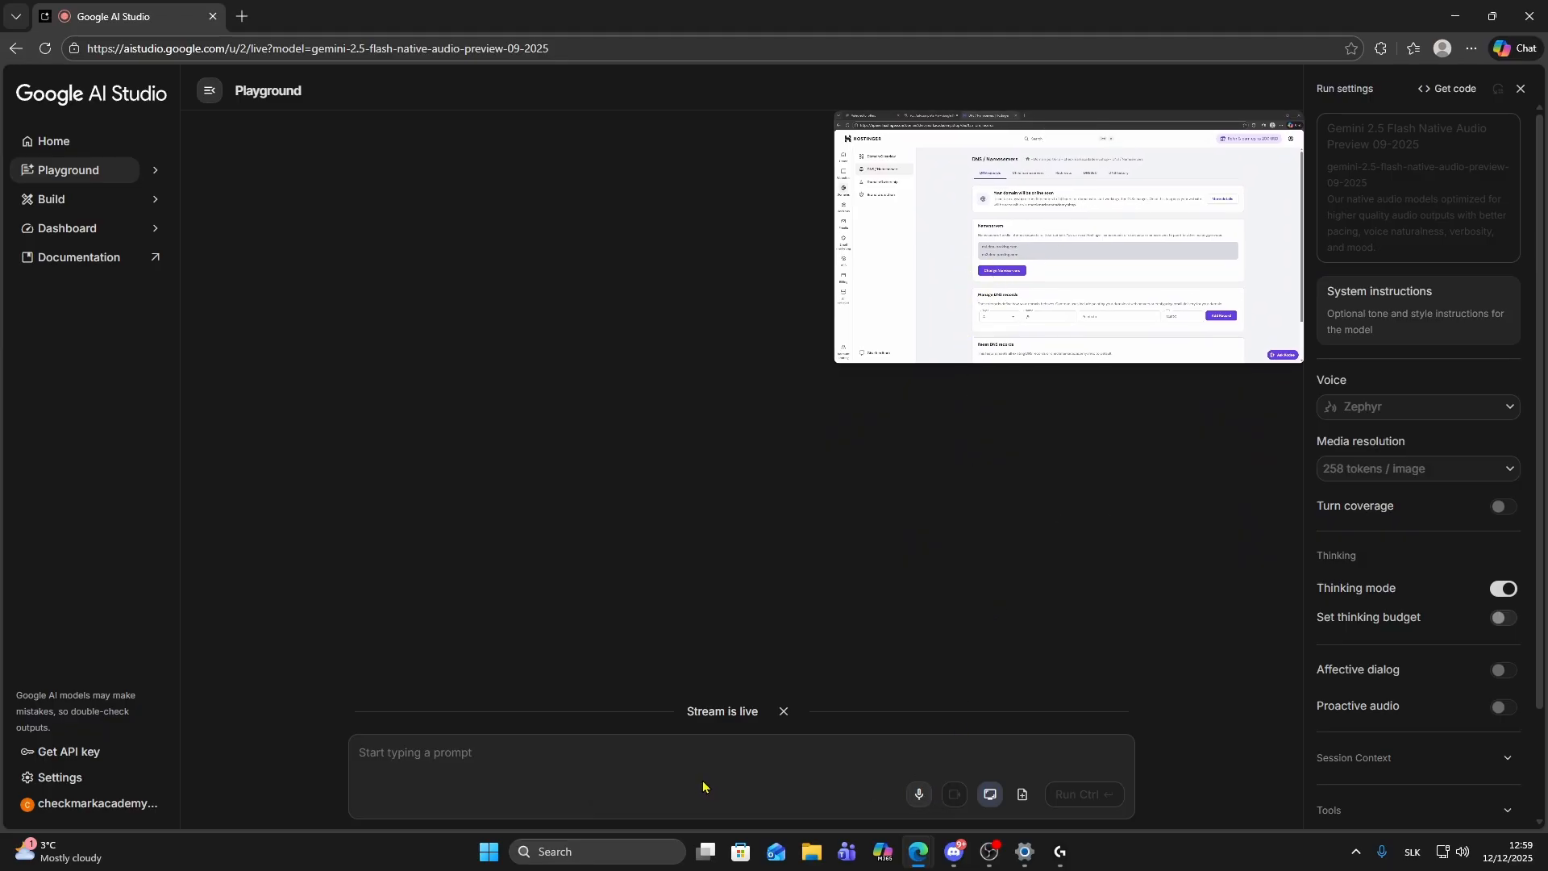
{"action": "mouse_move", "coordinate": [676, 765]}
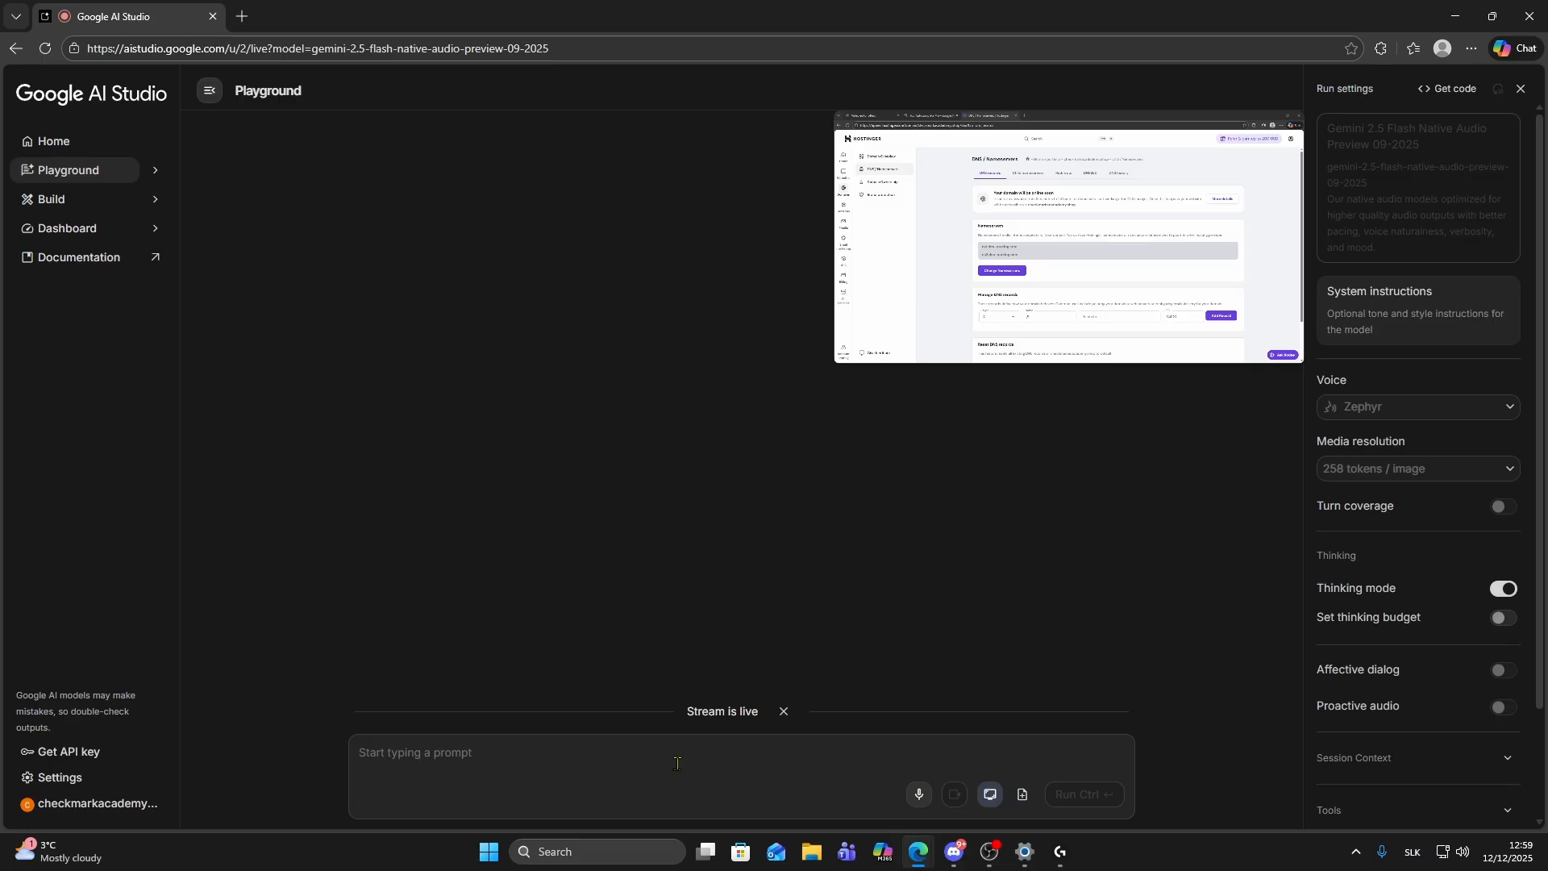
Send the question 'what can you see on screen' to Gemini.
{"action": "type", "text": "what can you see on screen"}
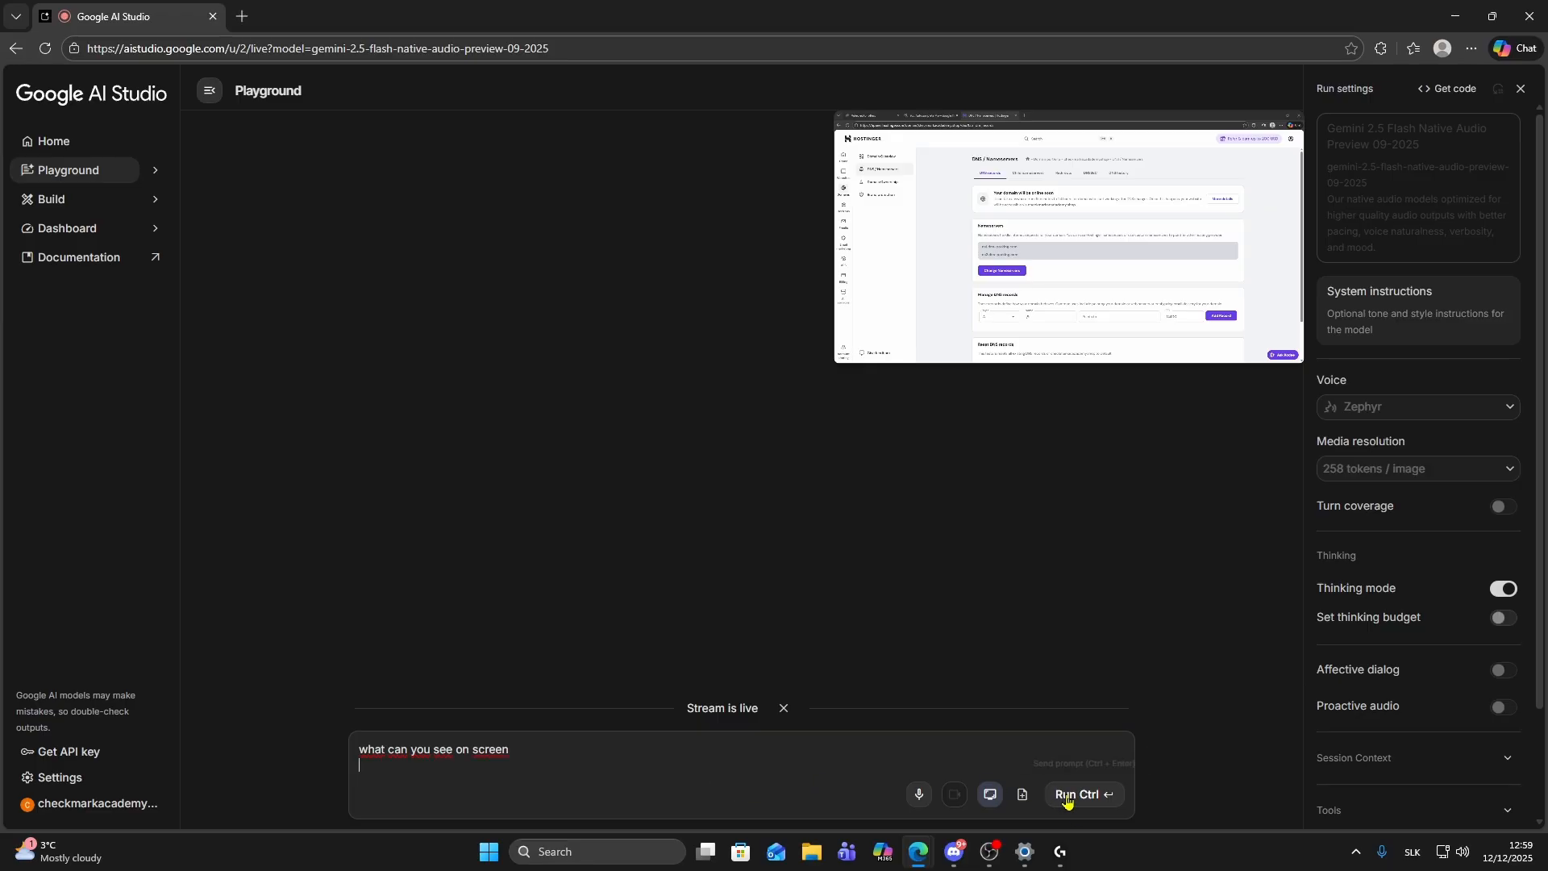
{"action": "left_click", "coordinate": [1081, 793]}
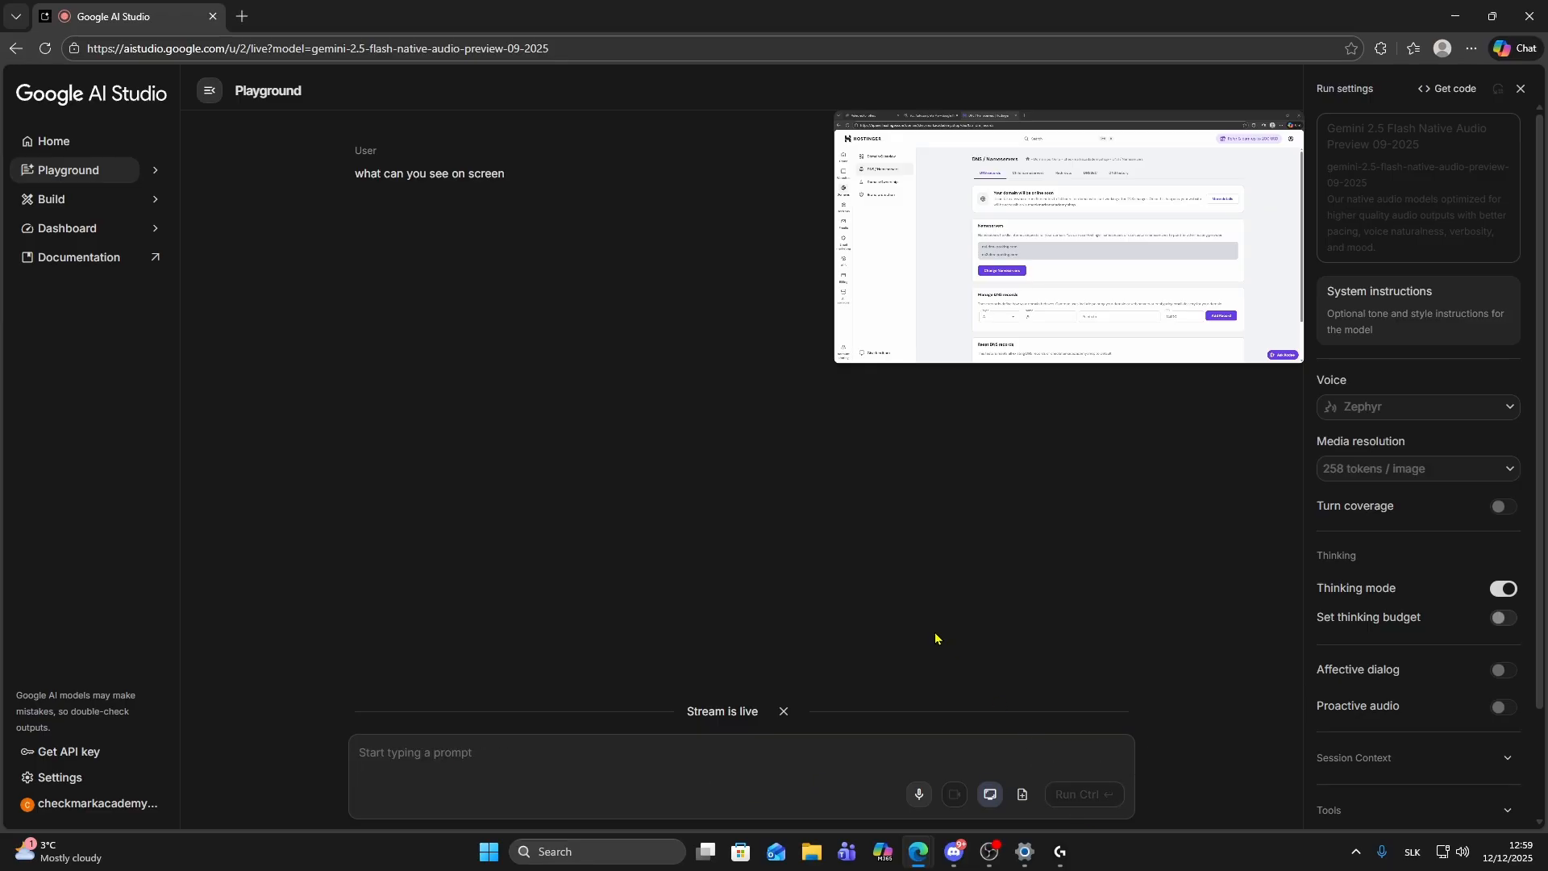